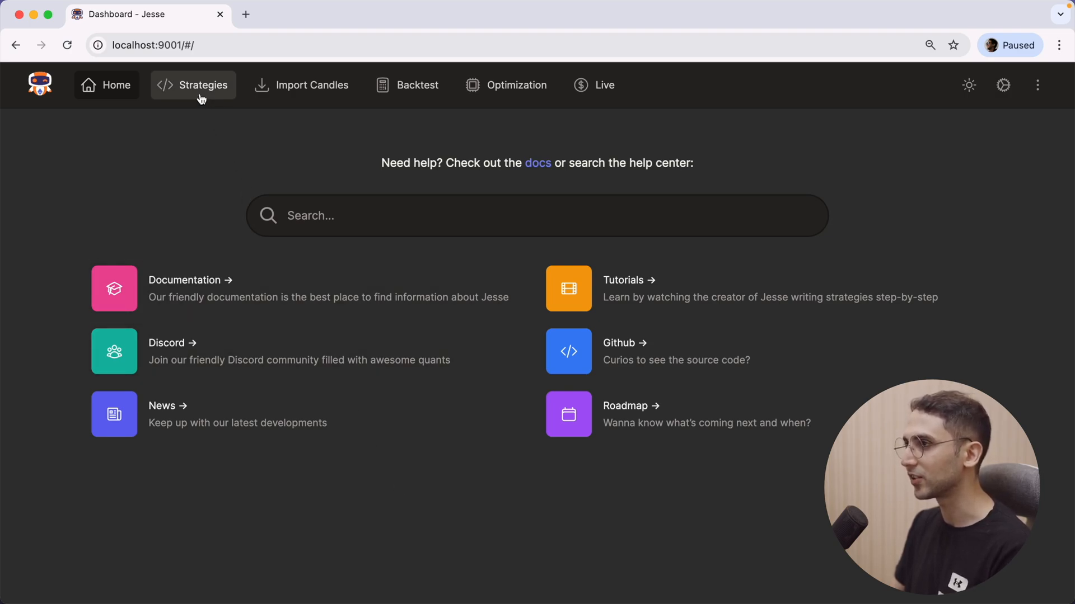
Go to the Strategies page listing all saved strategies.
{"action": "left_click", "coordinate": [202, 85]}
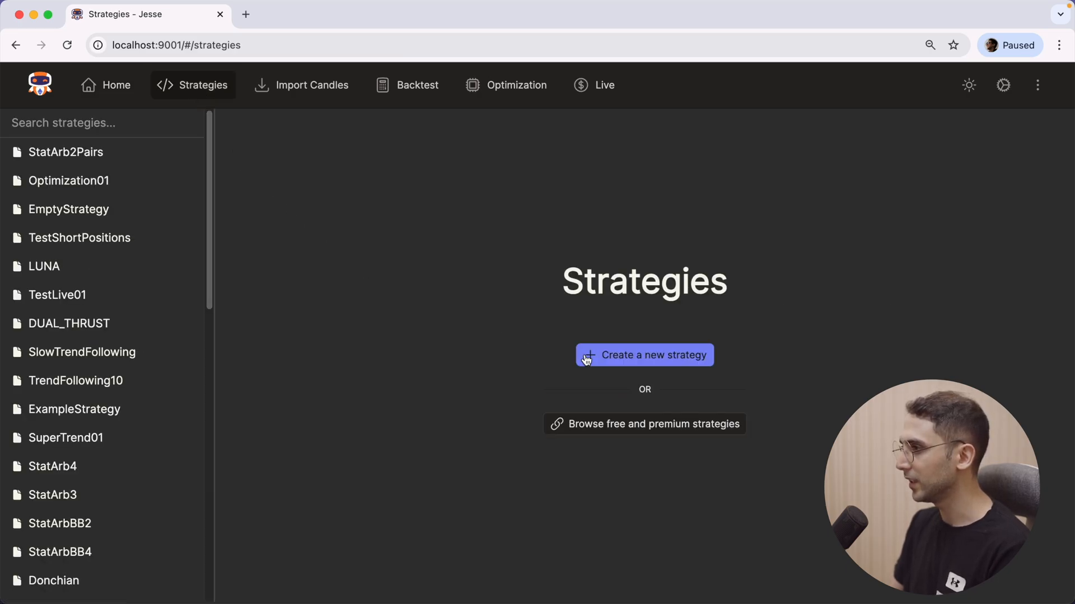
{"action": "mouse_move", "coordinate": [697, 361]}
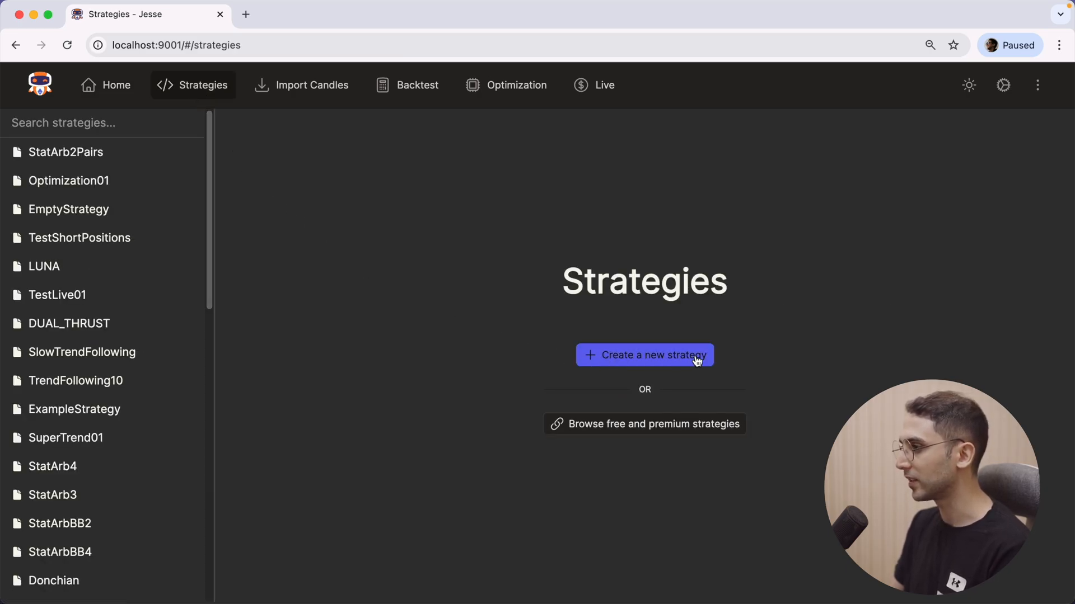
{"action": "mouse_move", "coordinate": [600, 432]}
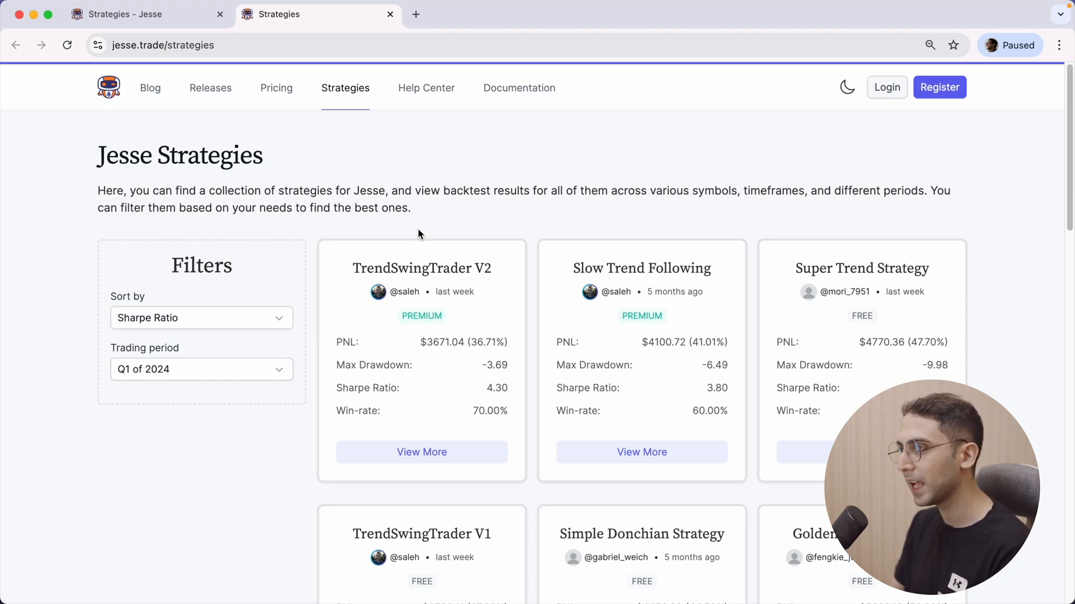
{"action": "mouse_move", "coordinate": [381, 233]}
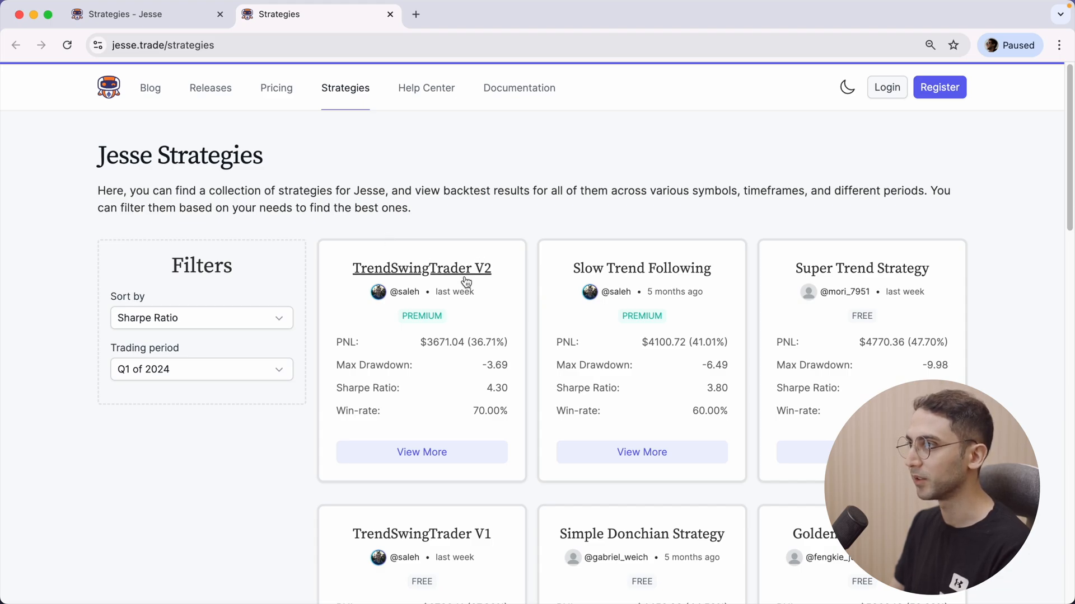
{"action": "mouse_move", "coordinate": [343, 346]}
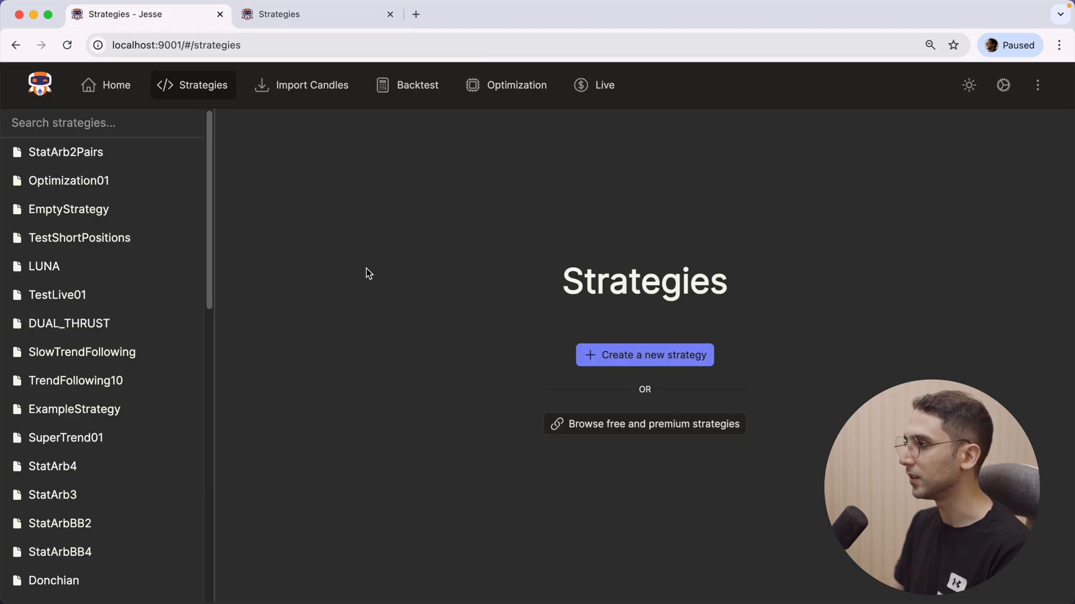
Create a new strategy named TestStrategy, opening it in the code editor.
{"action": "left_click", "coordinate": [643, 355]}
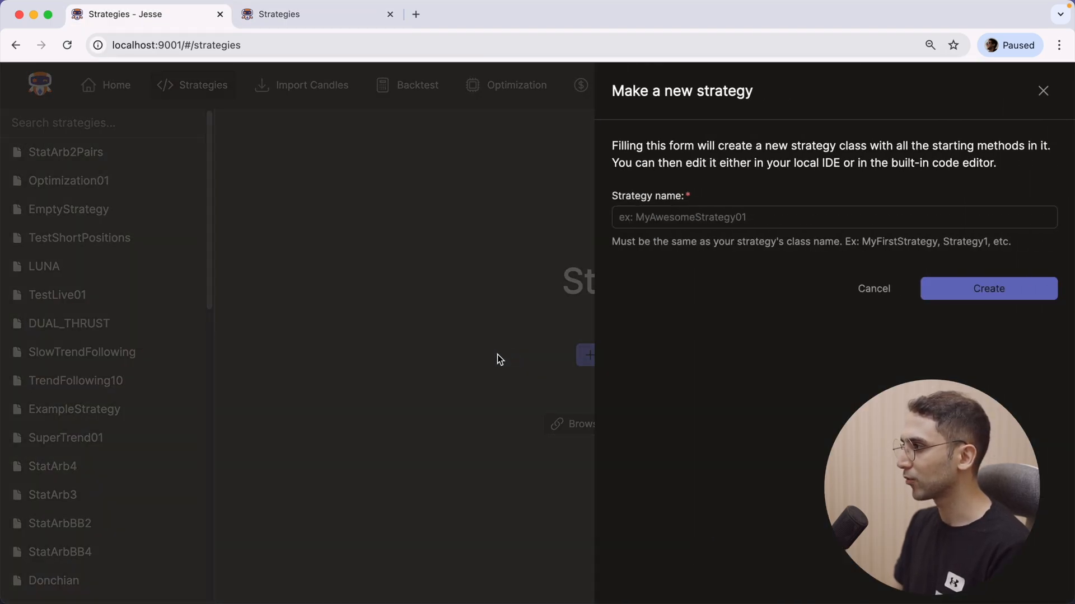
{"action": "left_click", "coordinate": [753, 217]}
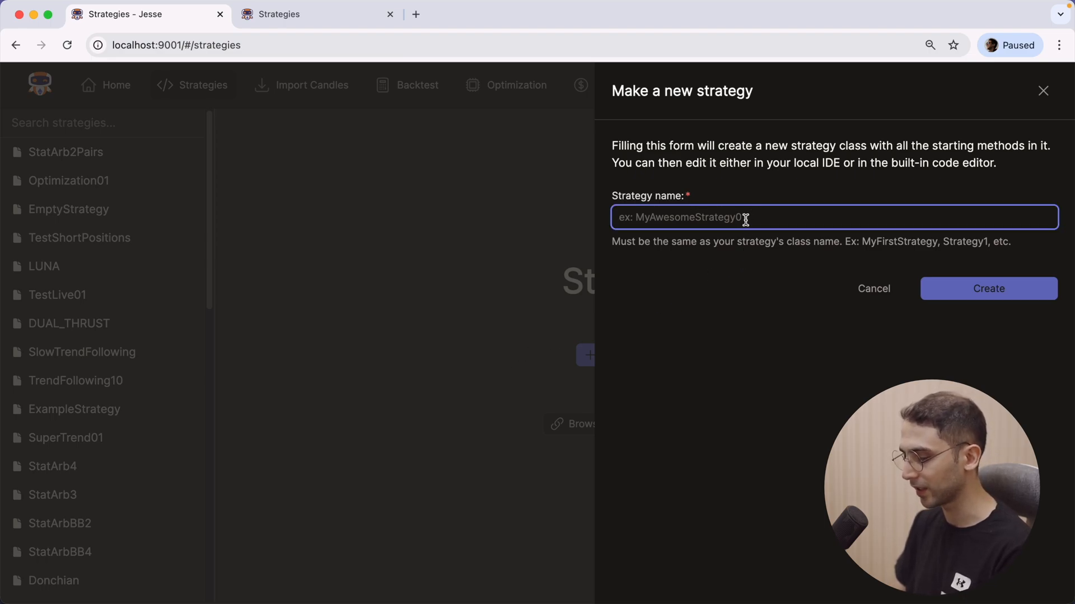
{"action": "type", "text": "TestStra"}
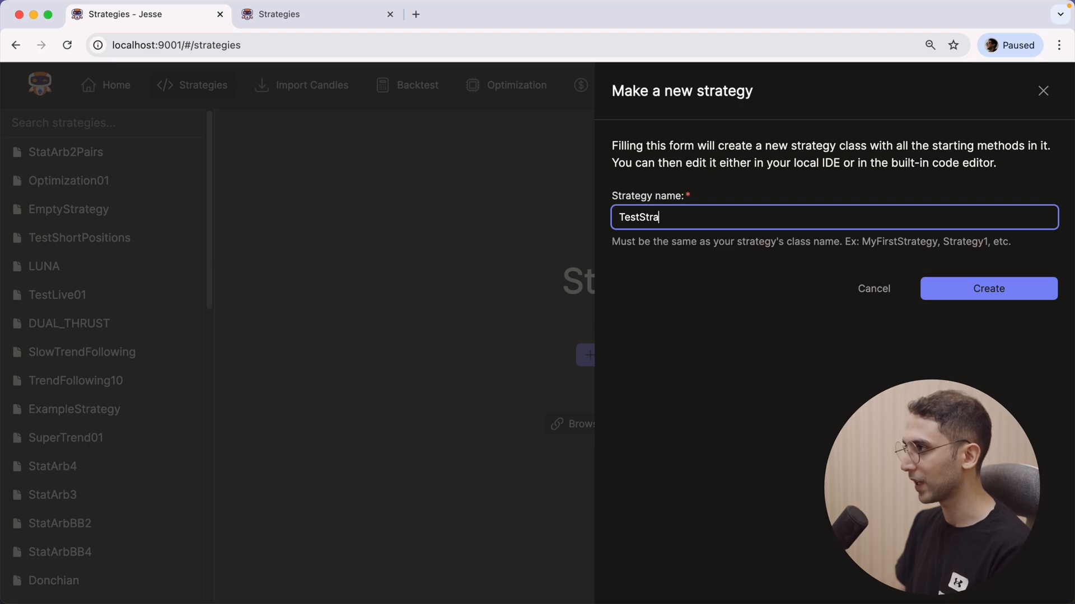
{"action": "type", "text": "tegy"}
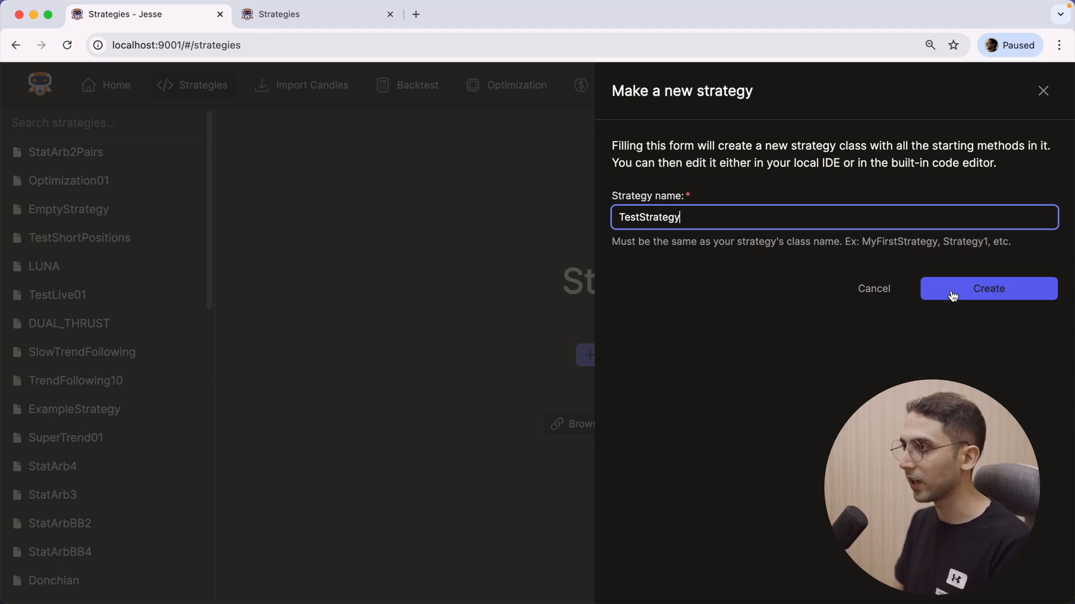
{"action": "left_click", "coordinate": [987, 289]}
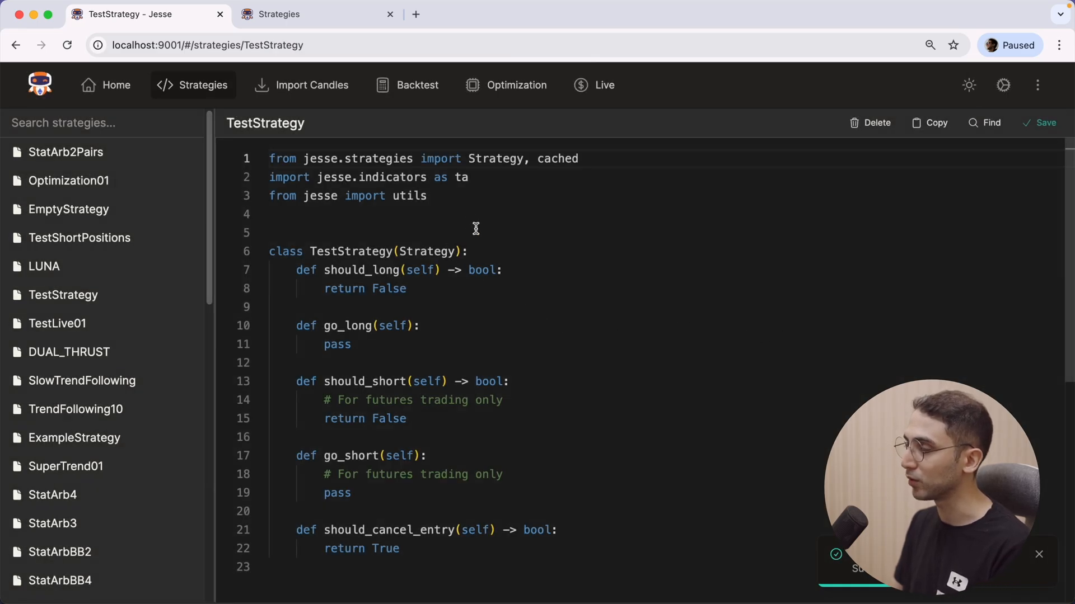
{"action": "mouse_move", "coordinate": [520, 299]}
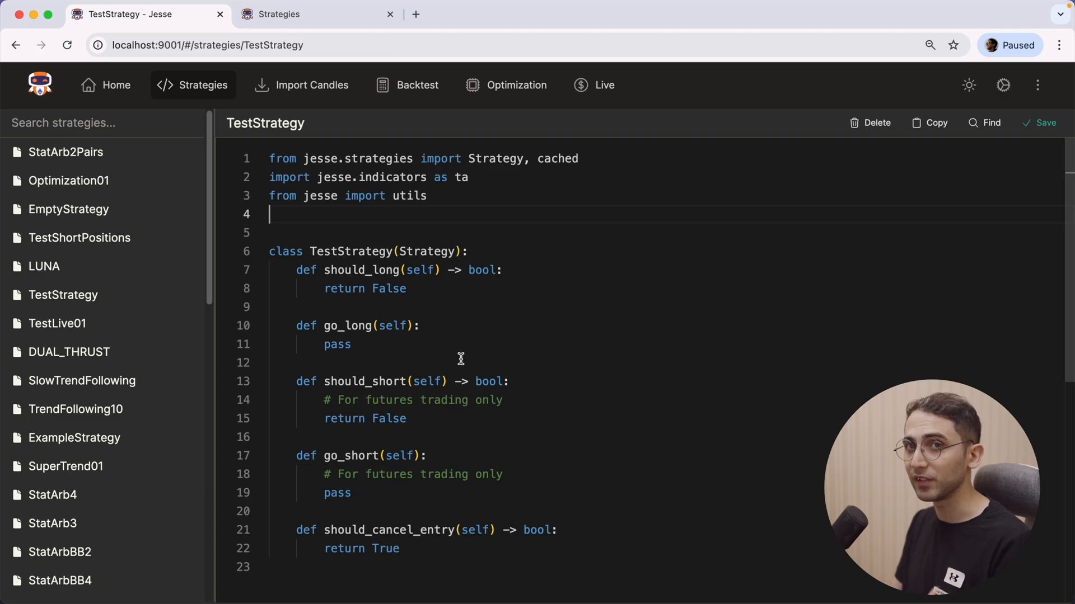
{"action": "mouse_move", "coordinate": [522, 289]}
{"action": "type", "text": "return"}
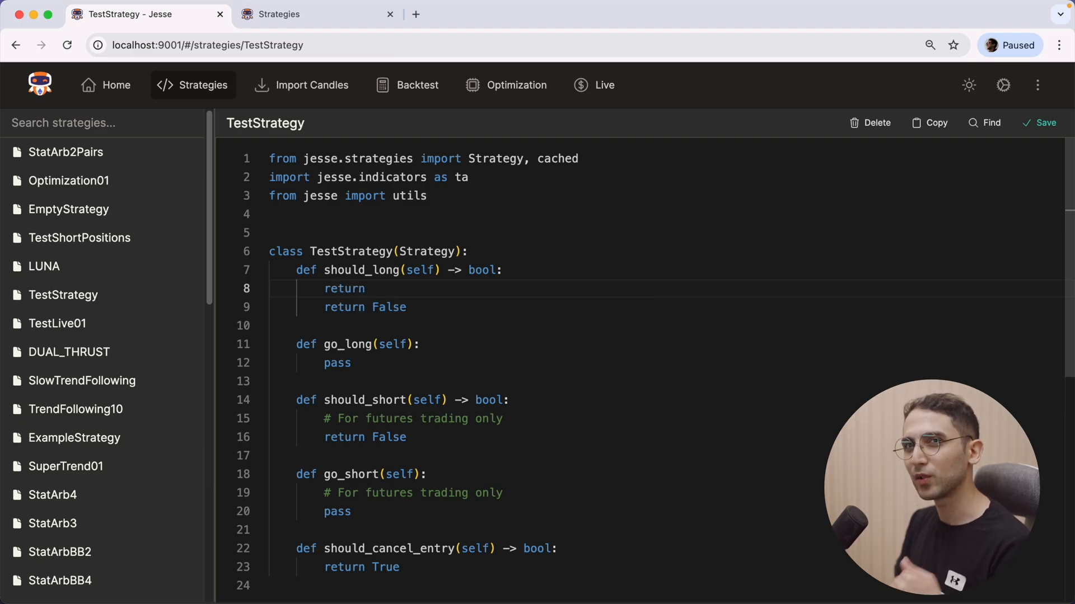
Save TestStrategy's edited code and bring up the in-editor search bar.
{"action": "type", "text": "False"}
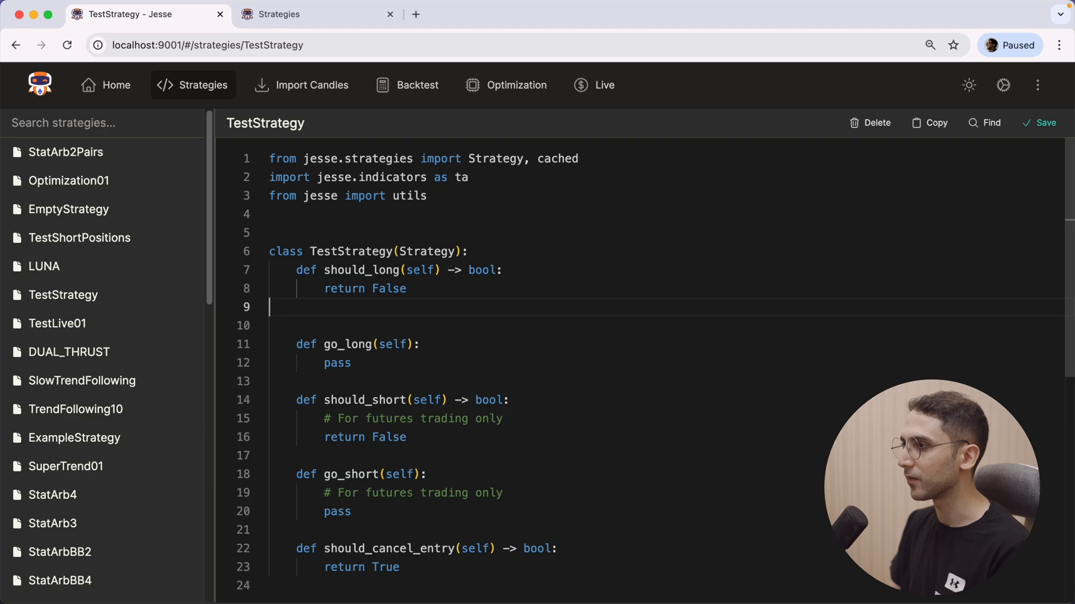
{"action": "left_click", "coordinate": [1041, 123]}
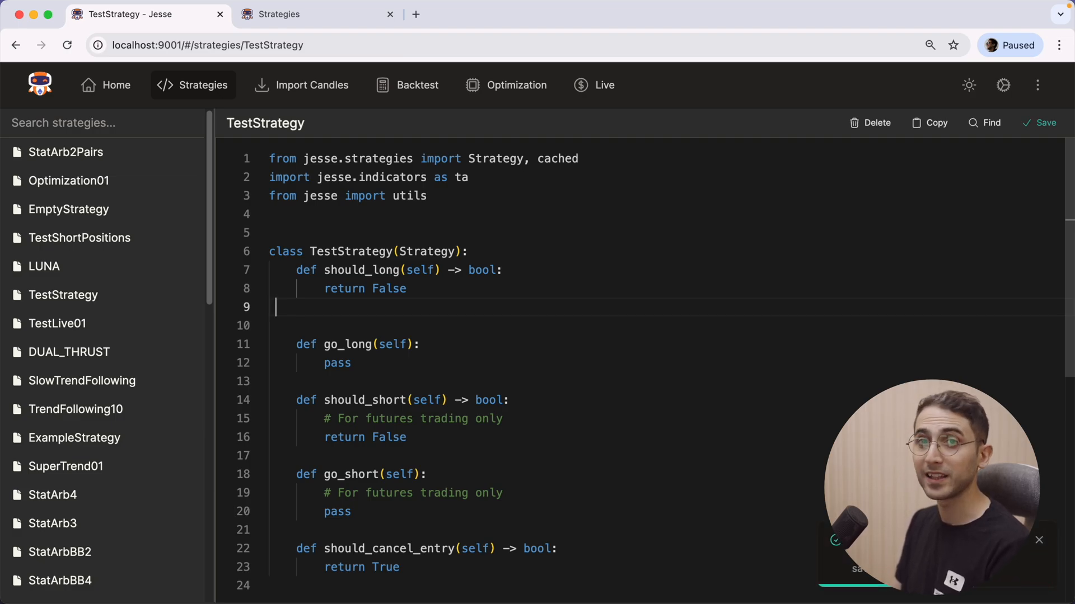
{"action": "mouse_move", "coordinate": [991, 123]}
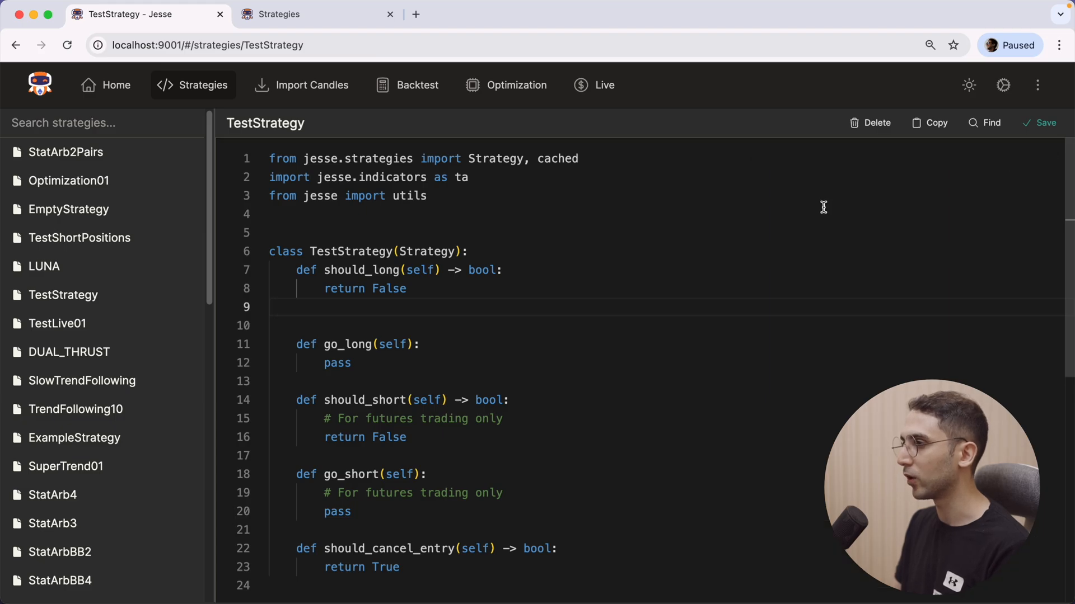
{"action": "left_click", "coordinate": [989, 123]}
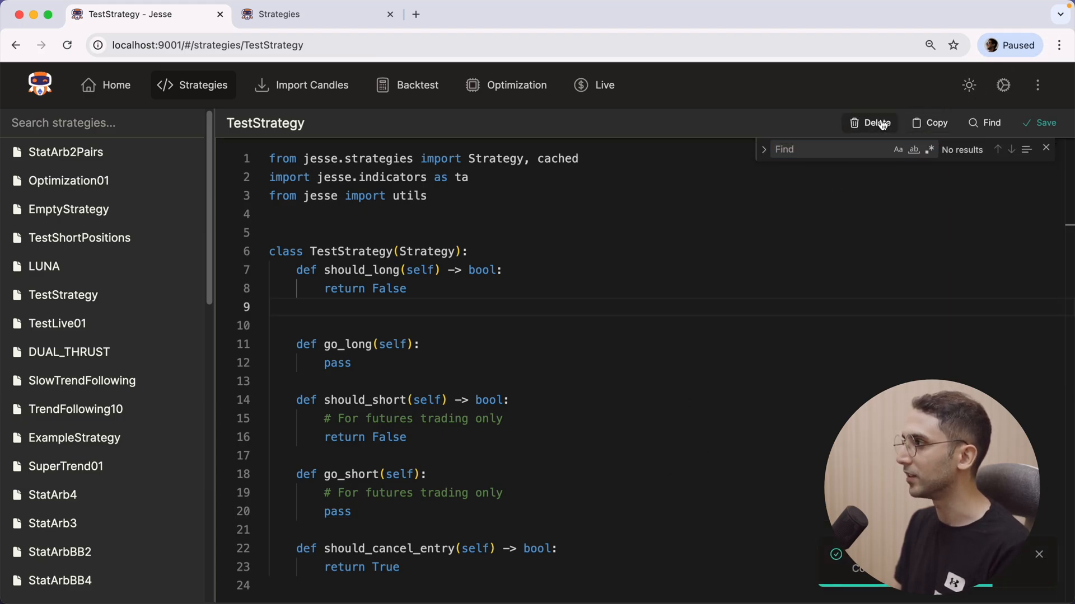
Delete TestStrategy, confirming in the dialog, so it leaves the strategies list.
{"action": "left_click", "coordinate": [874, 124]}
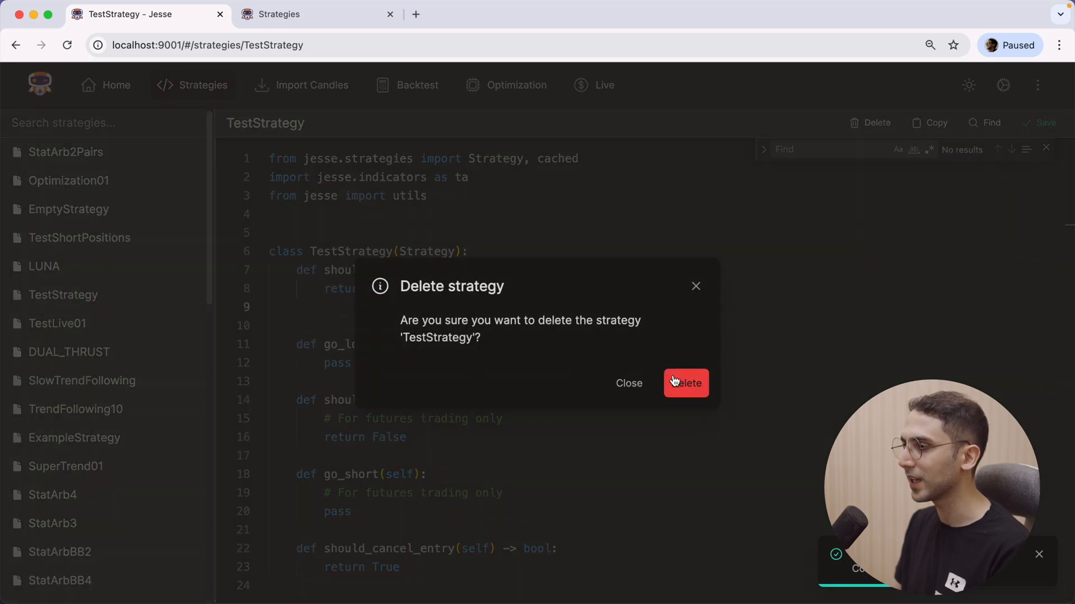
{"action": "left_click", "coordinate": [685, 382]}
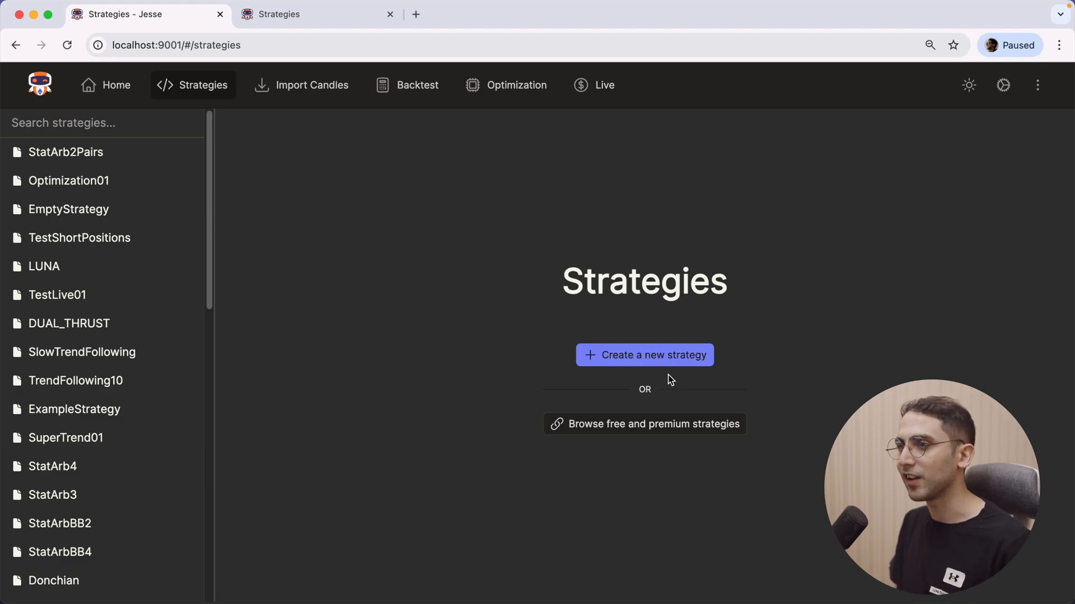
{"action": "mouse_move", "coordinate": [666, 381]}
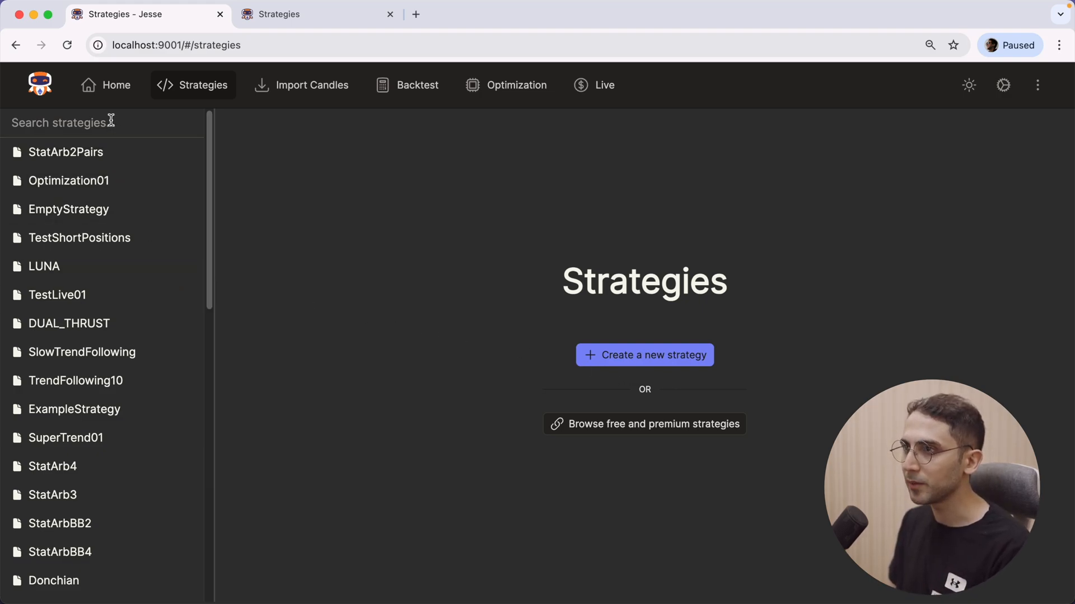
Filter strategies by 'test' and view TestLive01's code from the top.
{"action": "type", "text": "te"}
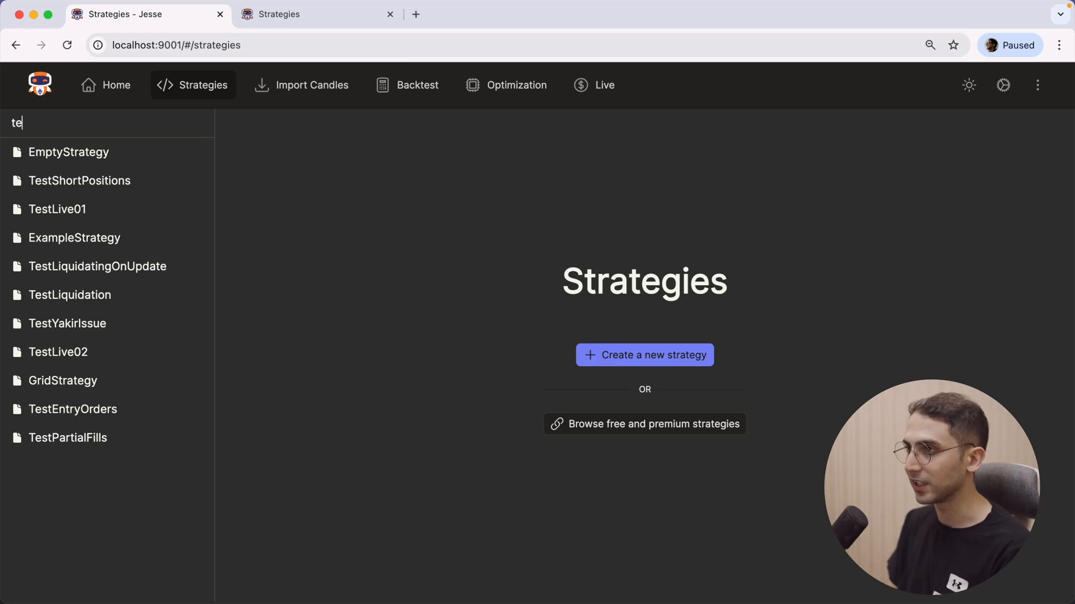
{"action": "type", "text": "st"}
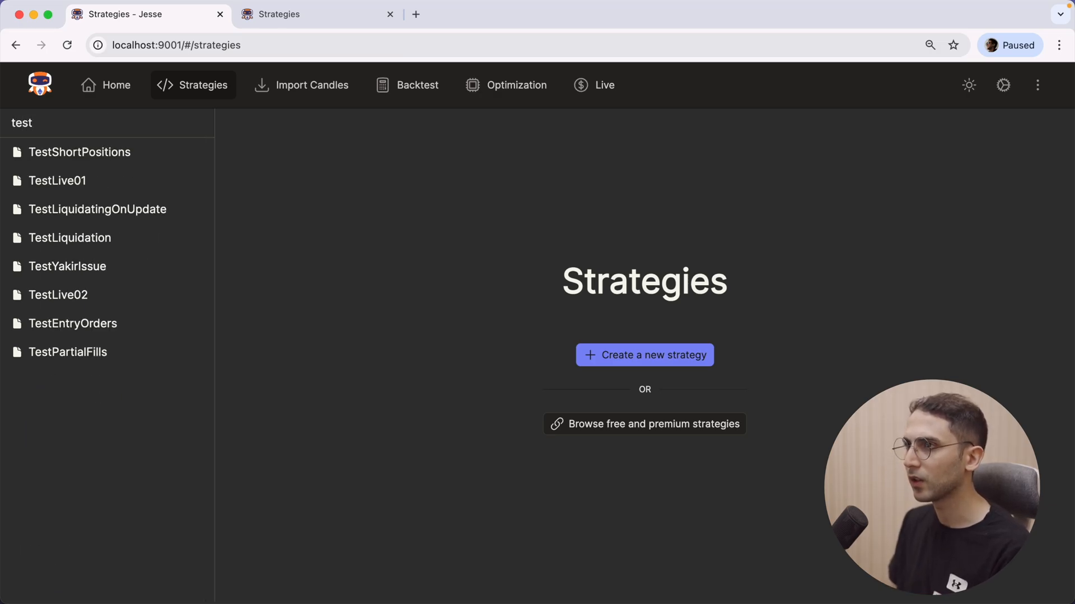
{"action": "left_click", "coordinate": [58, 181]}
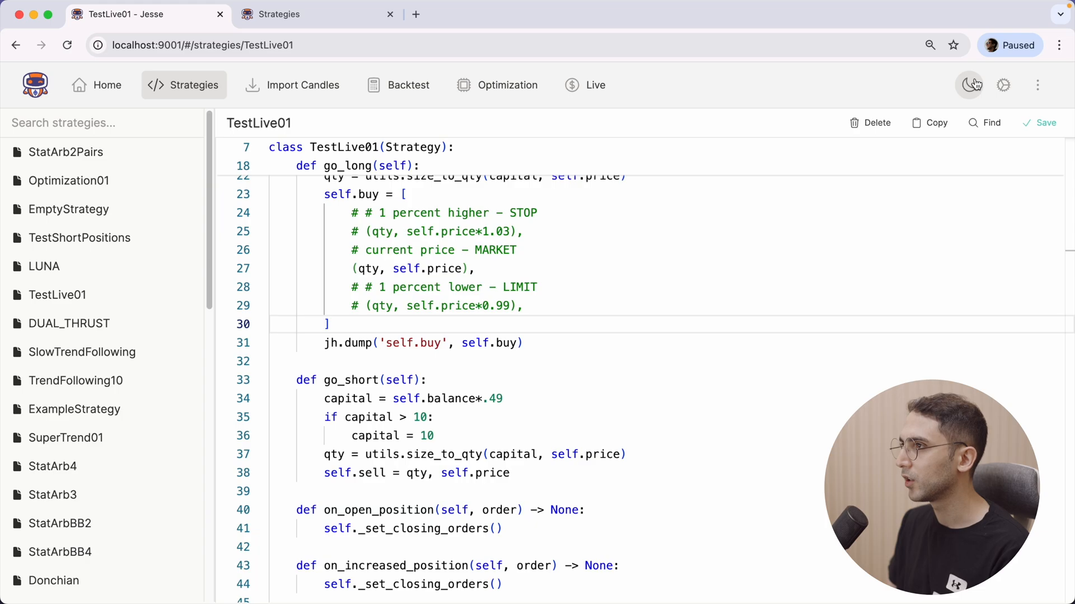
{"action": "left_click", "coordinate": [969, 85]}
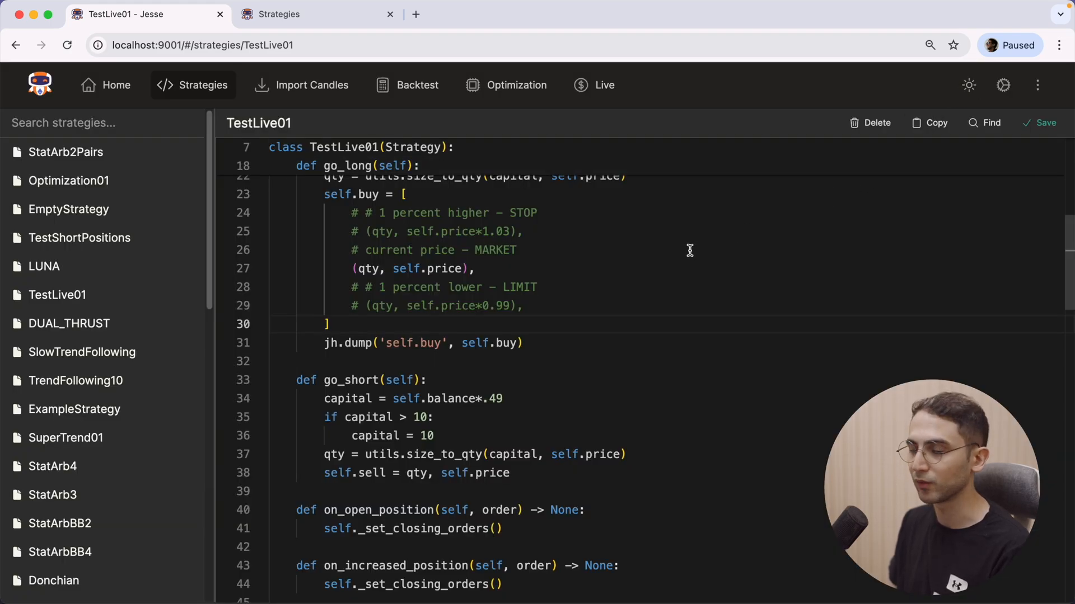
{"action": "scroll", "scroll_direction": "up", "scroll_amount": 3}
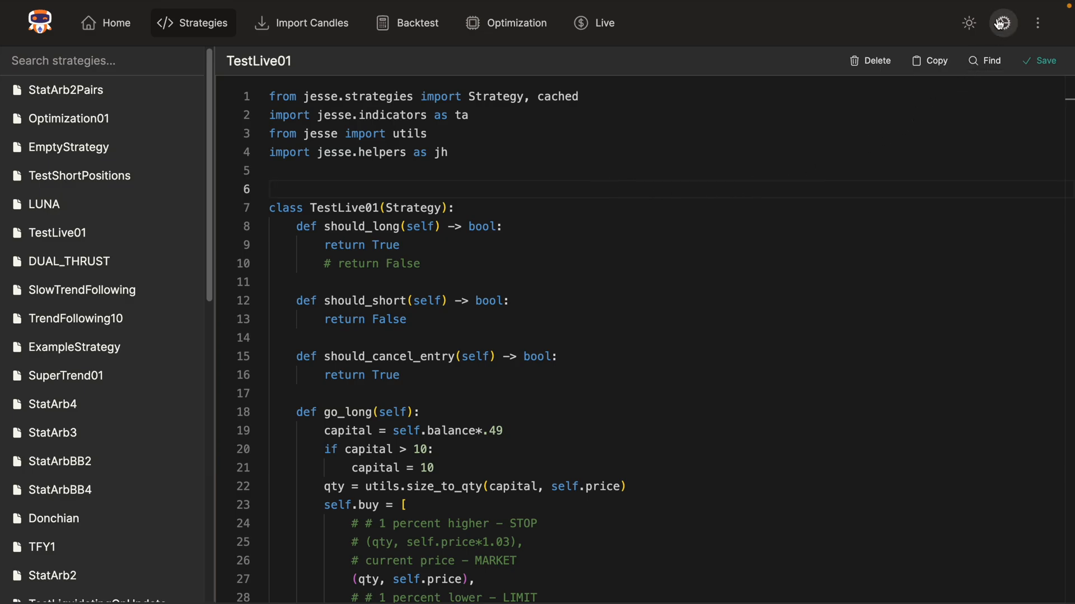
Enable Show Minimap in Editor settings so TestLive01's code shows a minimap.
{"action": "left_click", "coordinate": [1001, 22]}
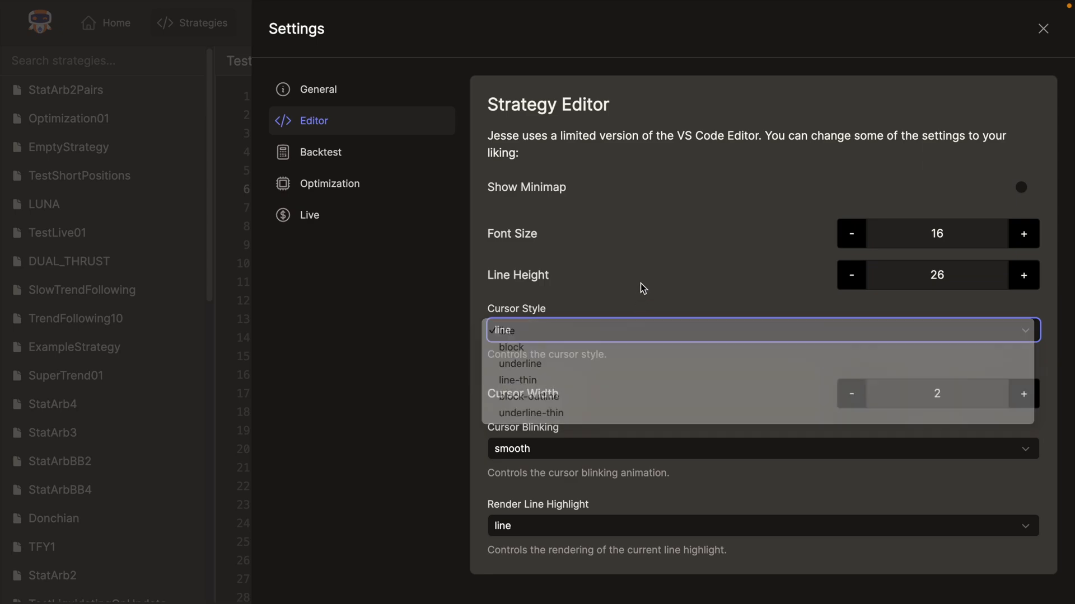
{"action": "left_click", "coordinate": [505, 329]}
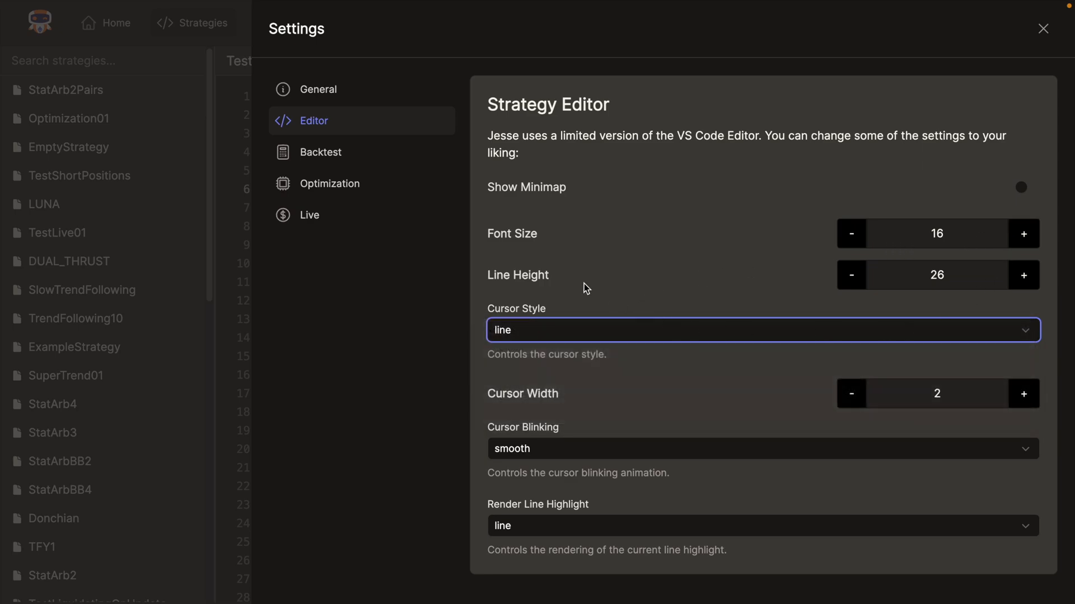
{"action": "left_click", "coordinate": [1026, 187]}
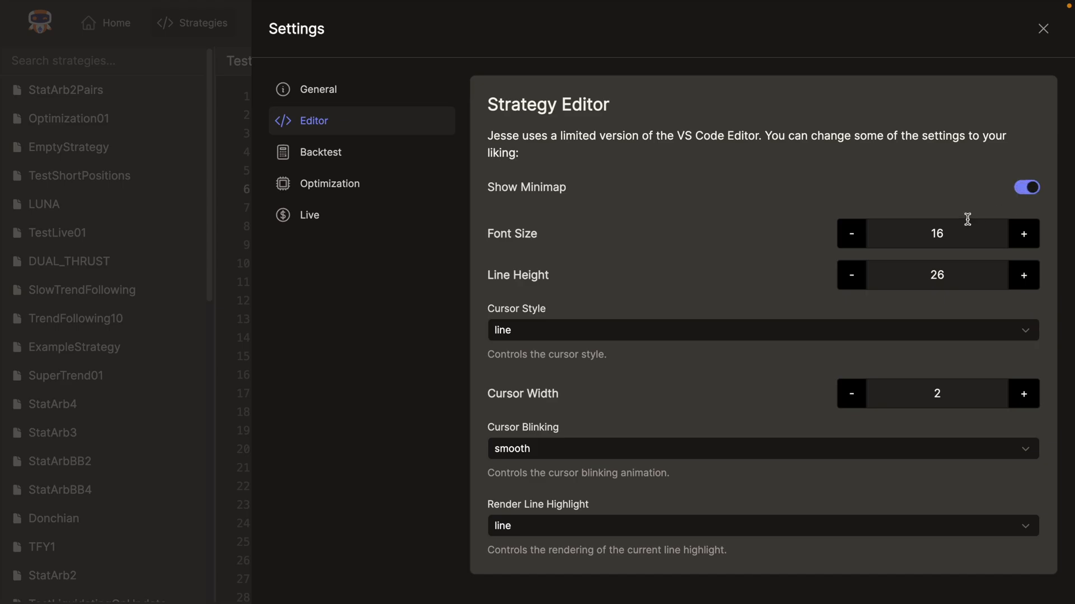
{"action": "left_click", "coordinate": [1042, 28]}
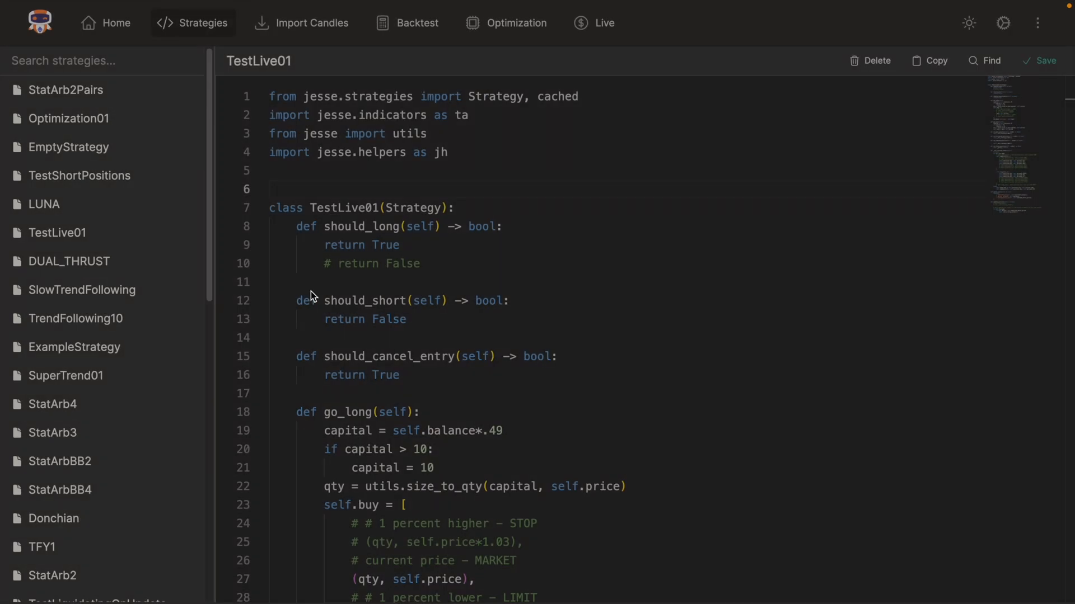
{"action": "mouse_move", "coordinate": [1027, 108]}
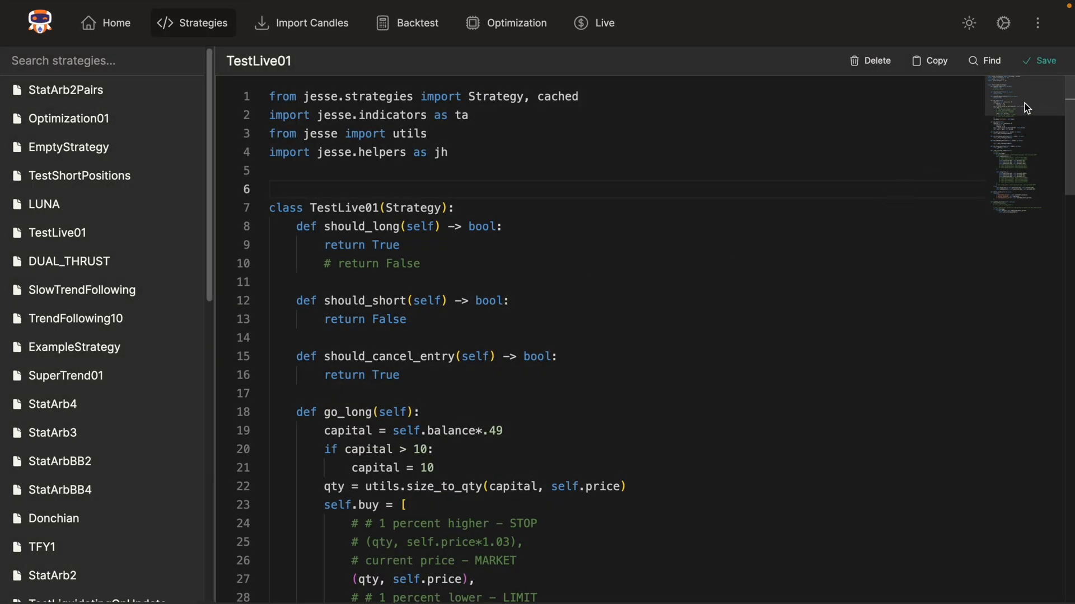
{"action": "scroll", "scroll_direction": "down", "scroll_amount": 3}
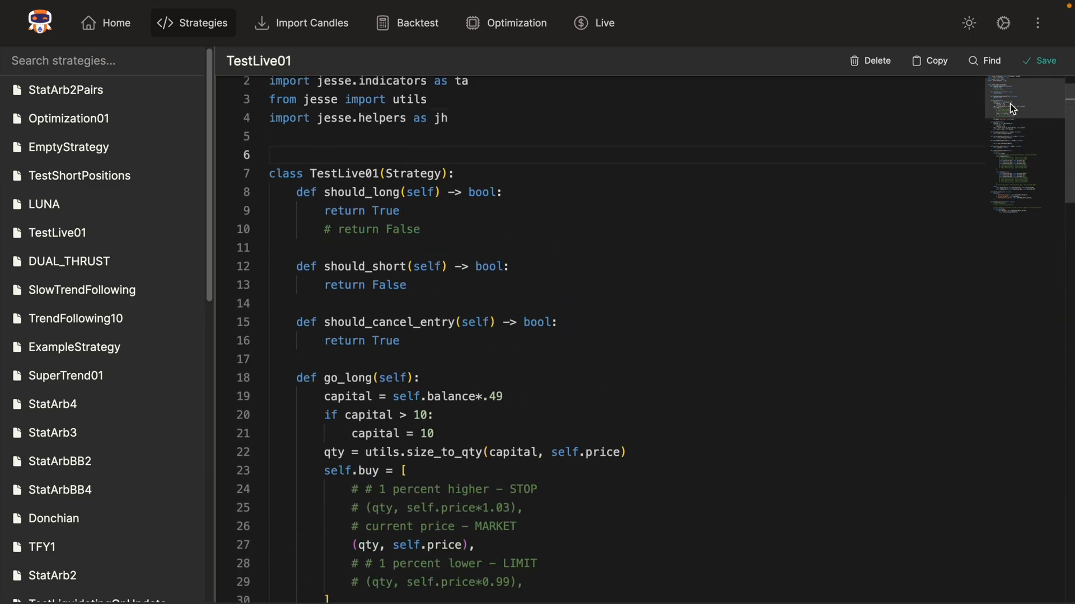
{"action": "scroll", "scroll_direction": "up", "scroll_amount": 3}
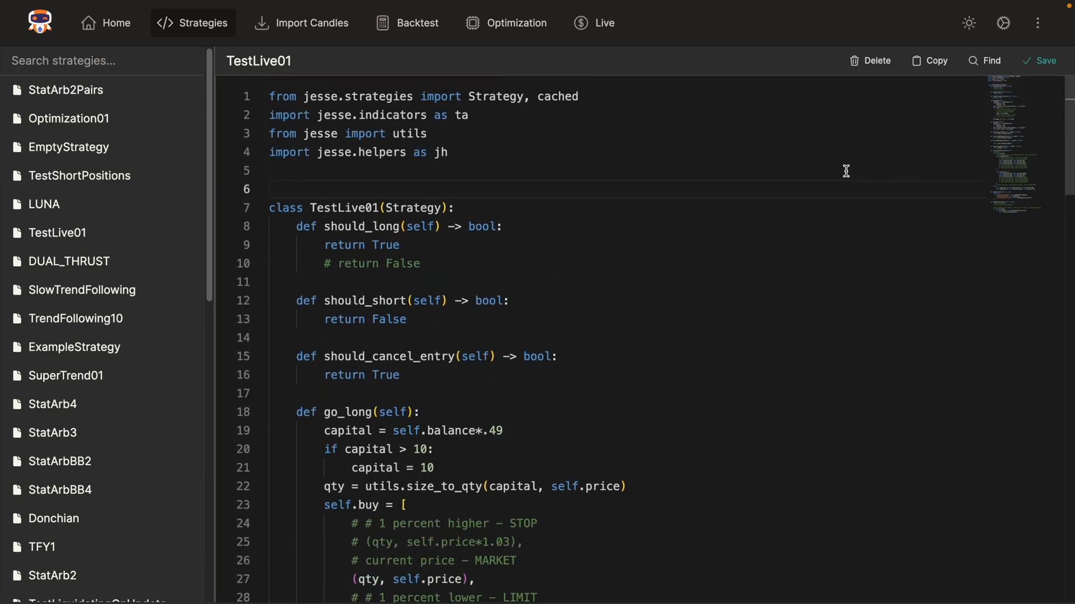